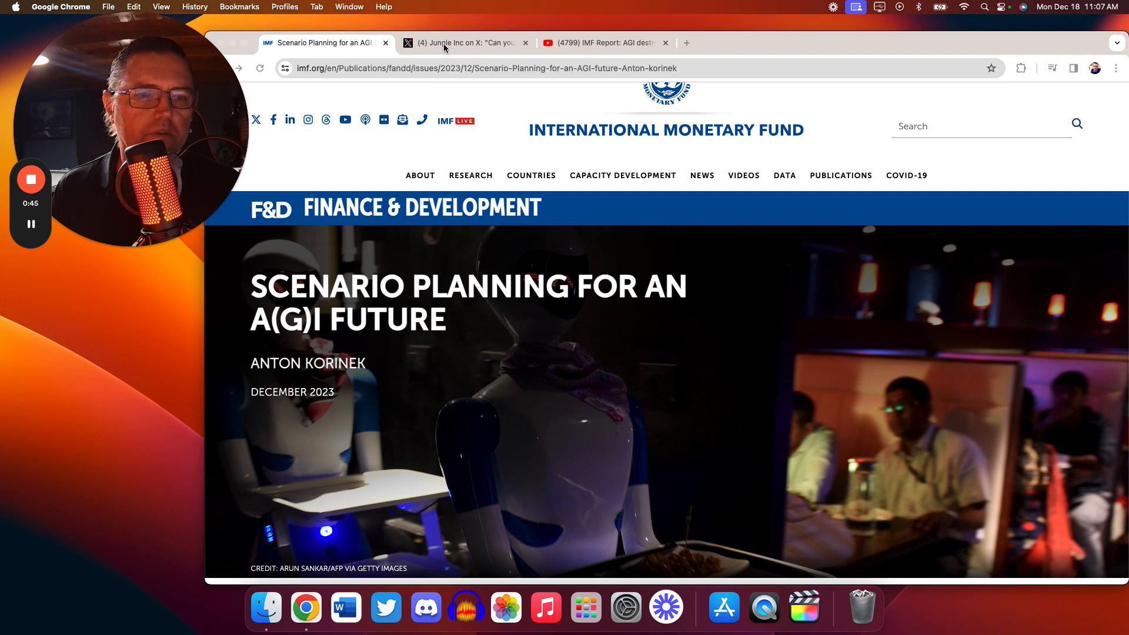
Glance at the X poll, return to the IMF article, and scroll to its opening paragraphs
click(465, 43)
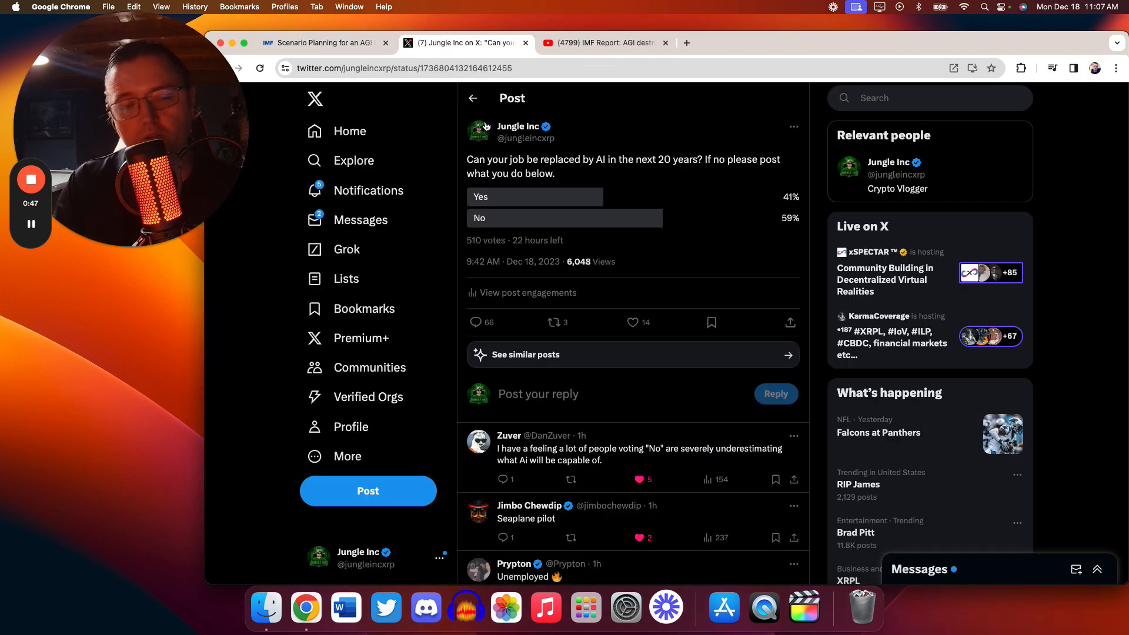
mouse_move(481, 168)
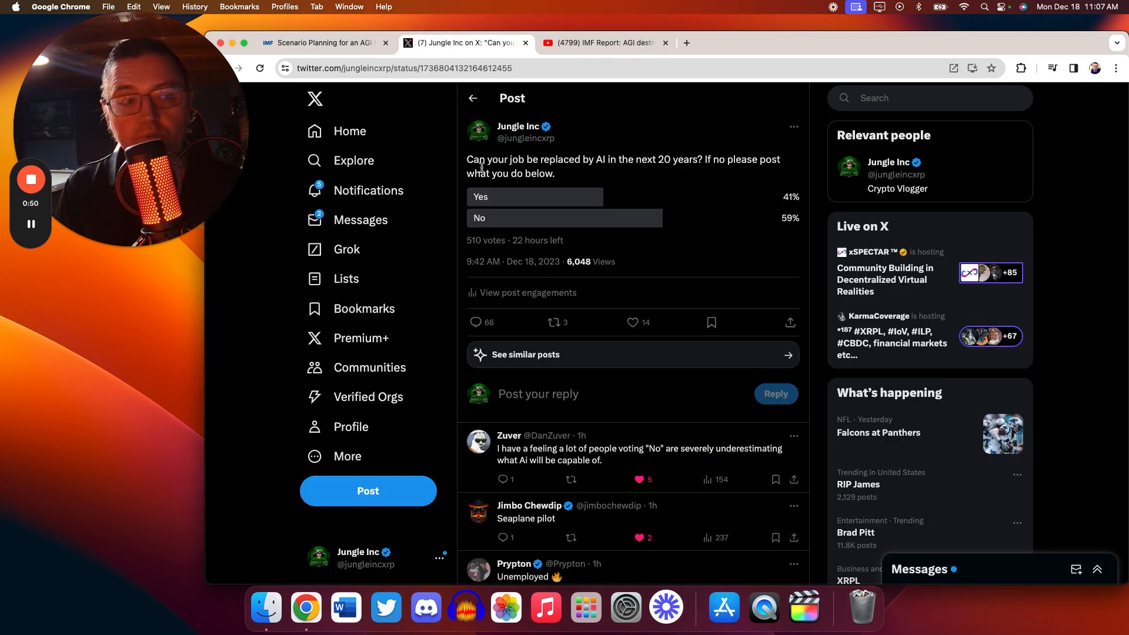
click(323, 42)
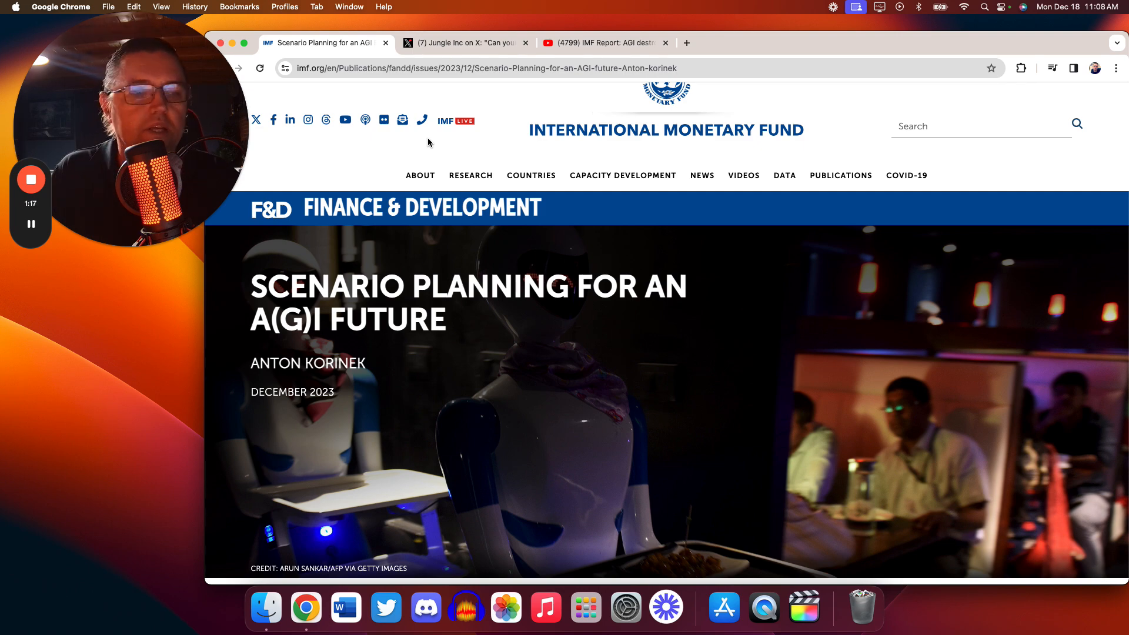
click(420, 175)
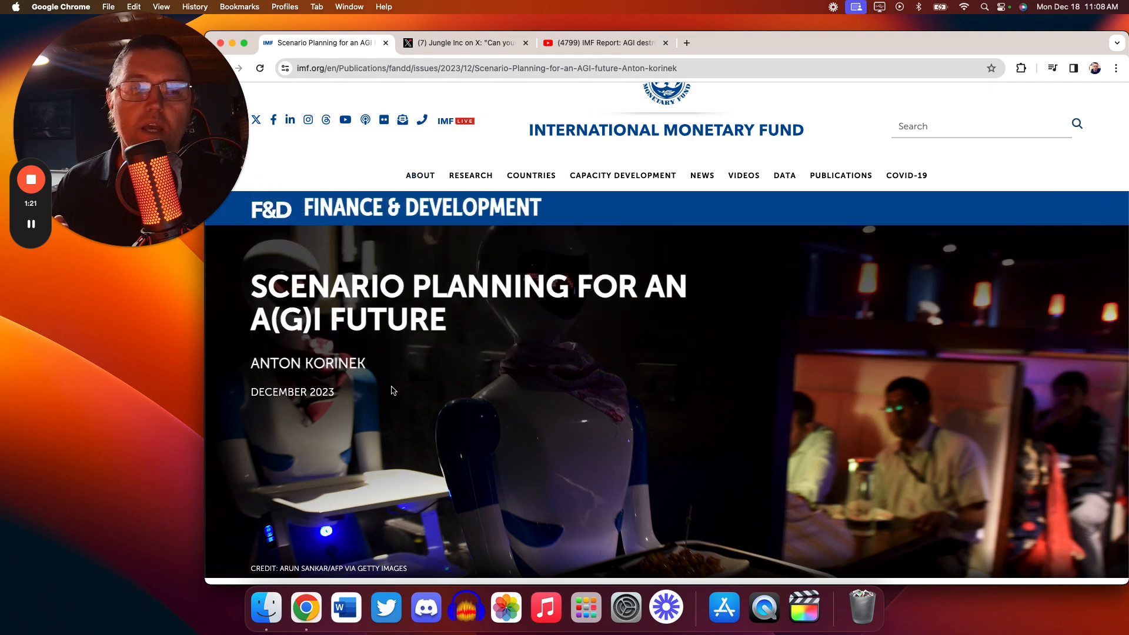
scroll(down, 3)
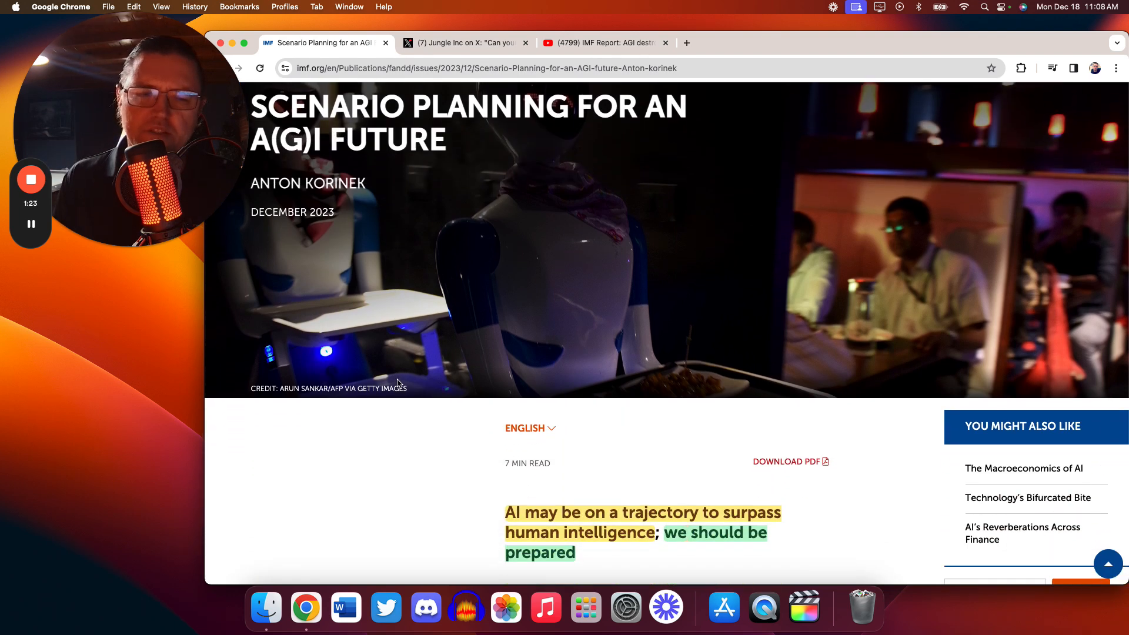
scroll(down, 3)
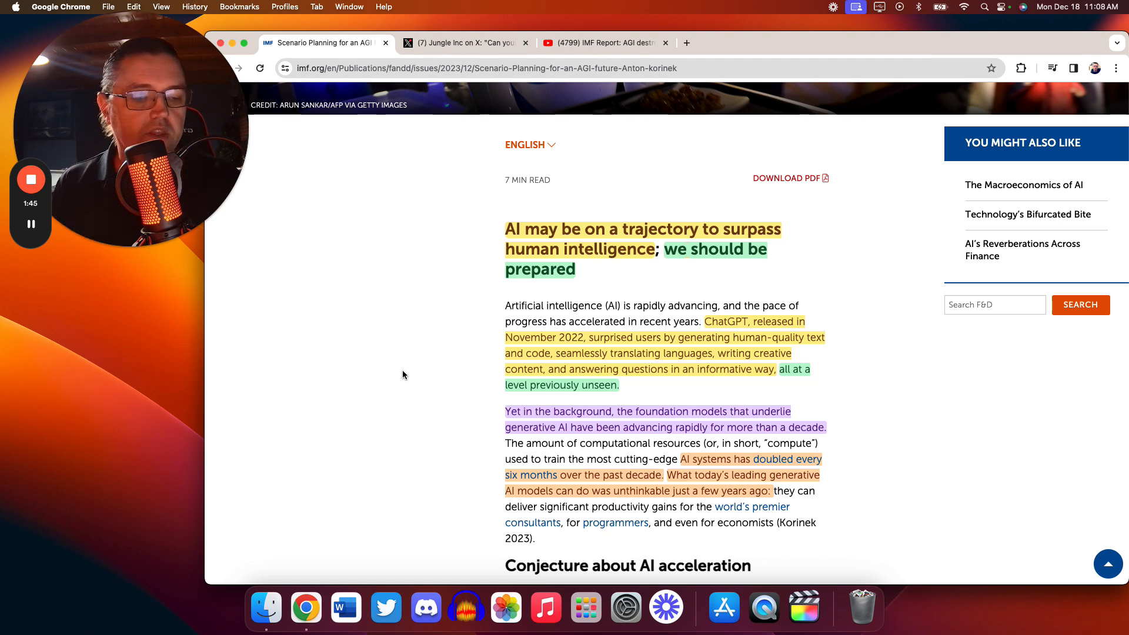
Scroll the IMF article to the 'Conjecture about AI acceleration' section on Geoffrey Hinton
scroll(down, 3)
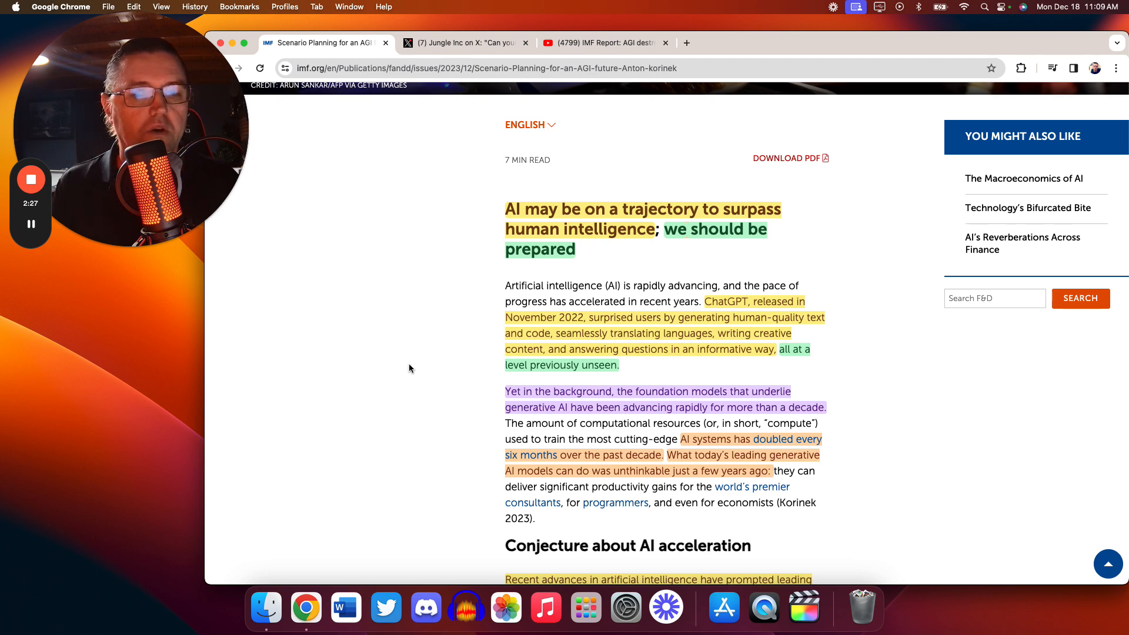
scroll(down, 3)
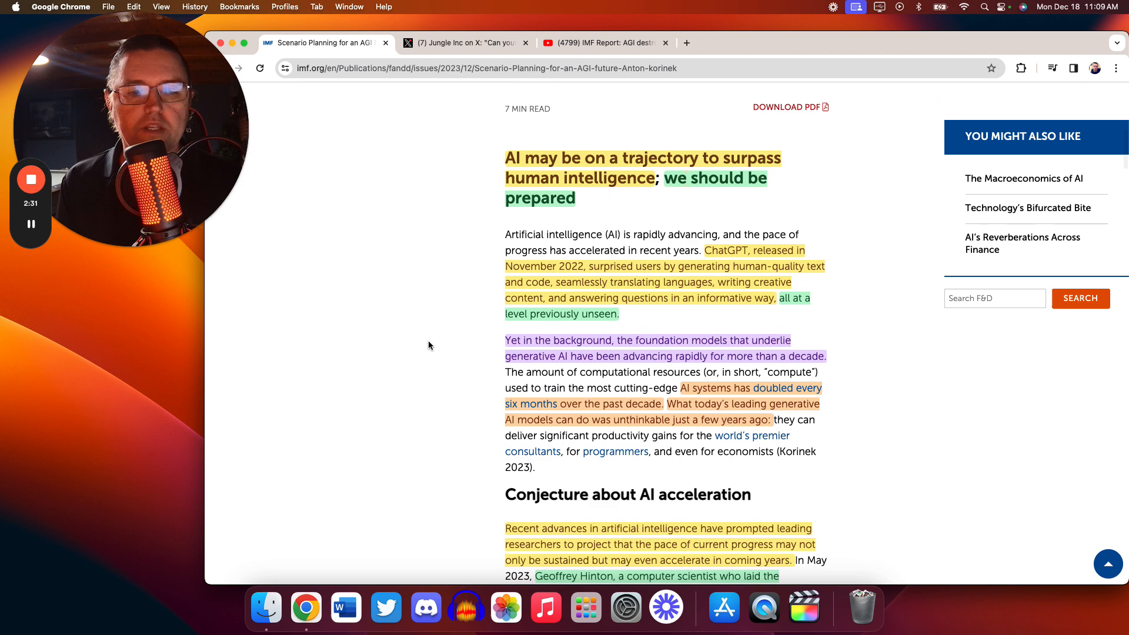
scroll(down, 3)
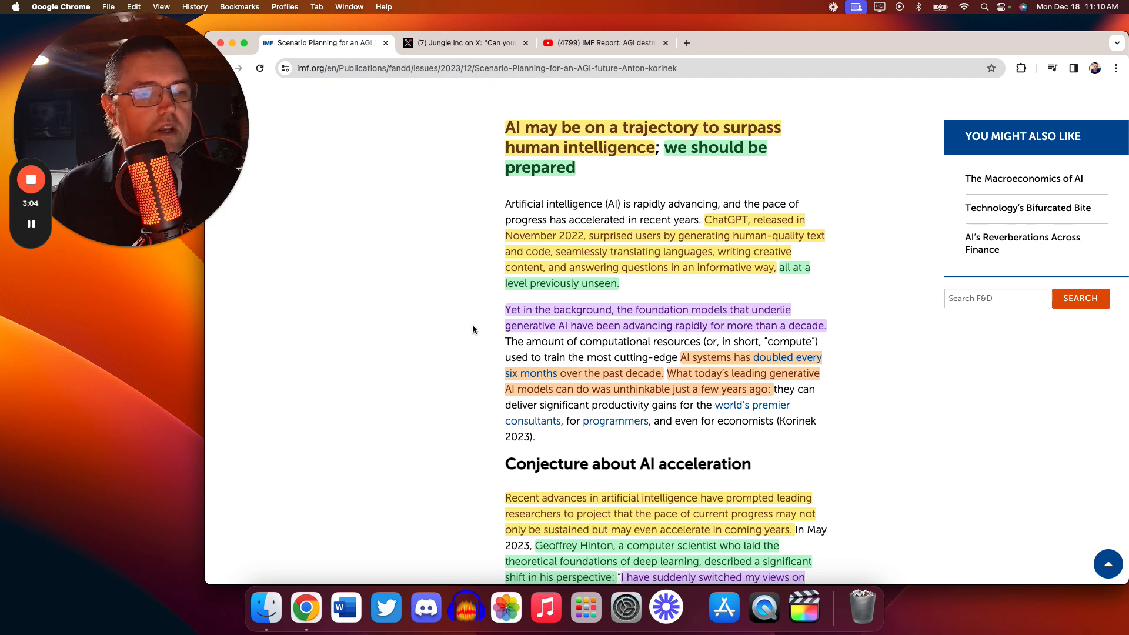
scroll(down, 3)
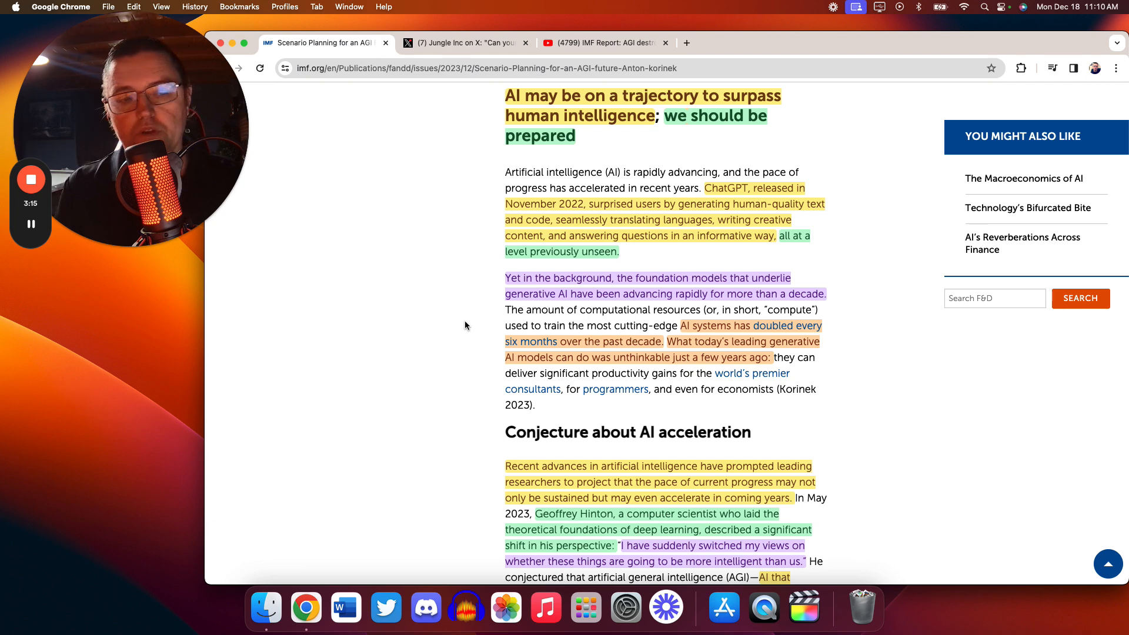
Scroll past Hinton's AGI timeline to the paragraph on skeptical AI researchers
scroll(down, 3)
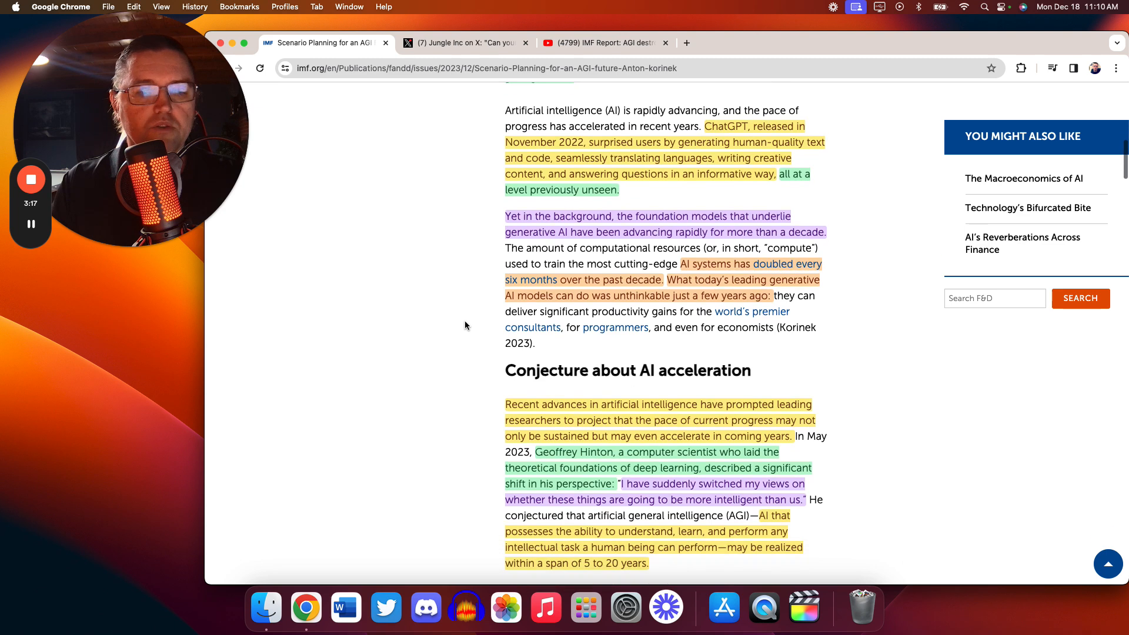
scroll(down, 3)
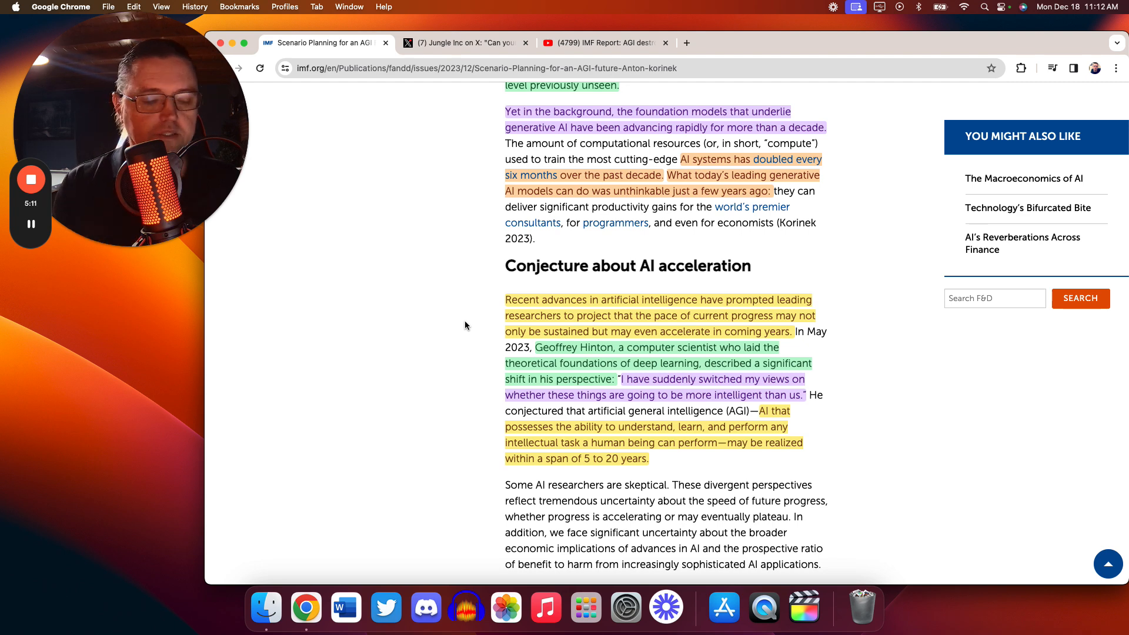
Return to Jungle Inc's AI-jobs poll on X and start reading its replies
click(465, 42)
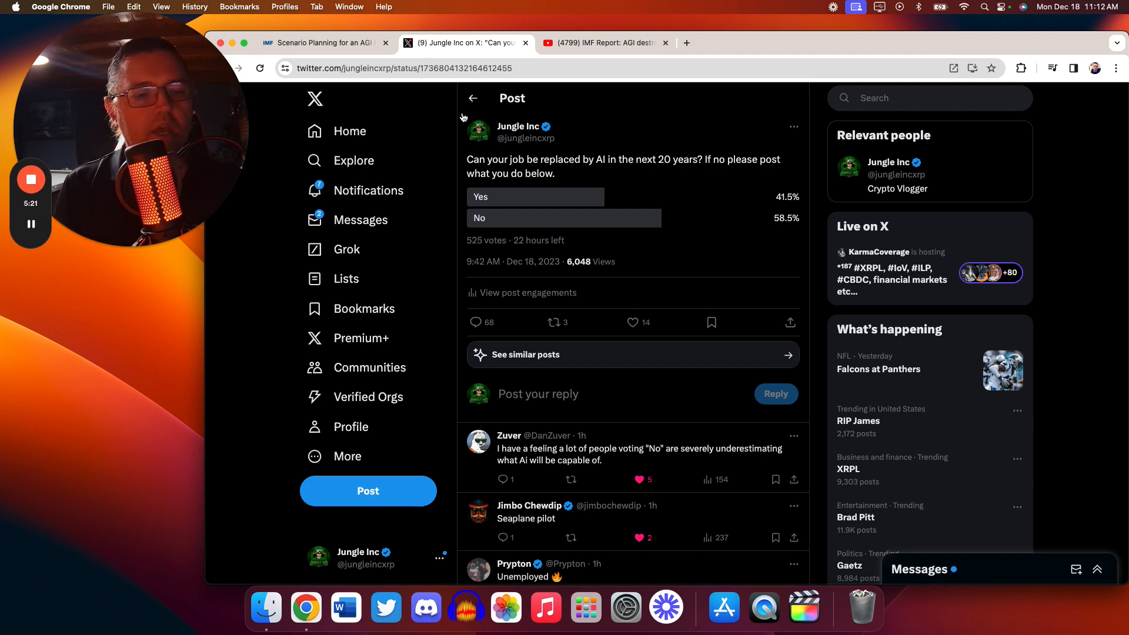
scroll(down, 3)
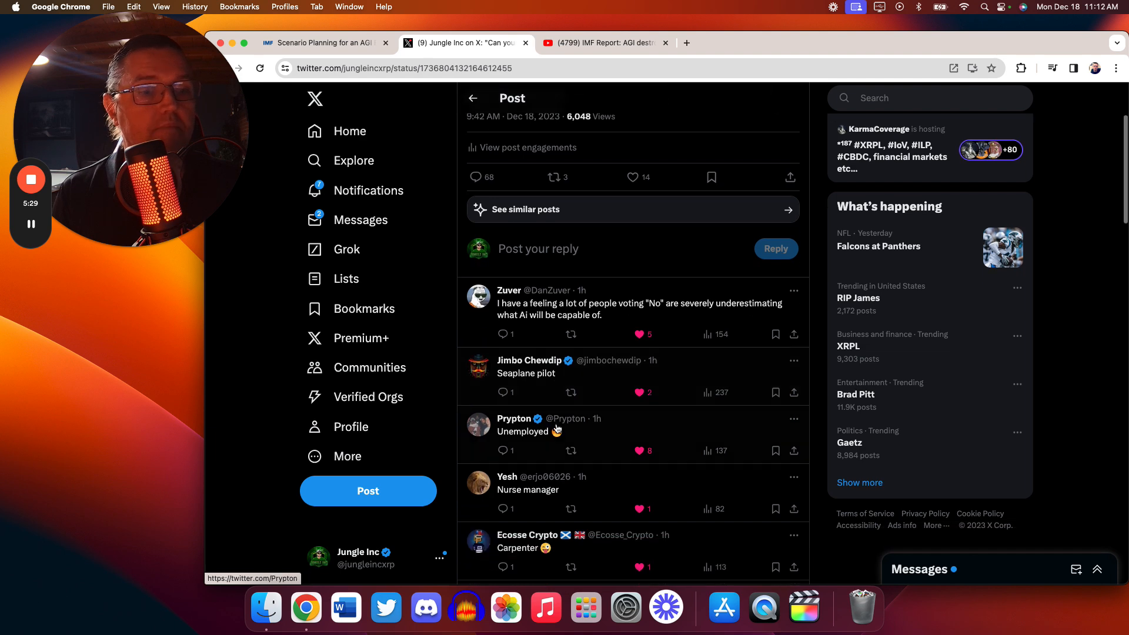
scroll(down, 3)
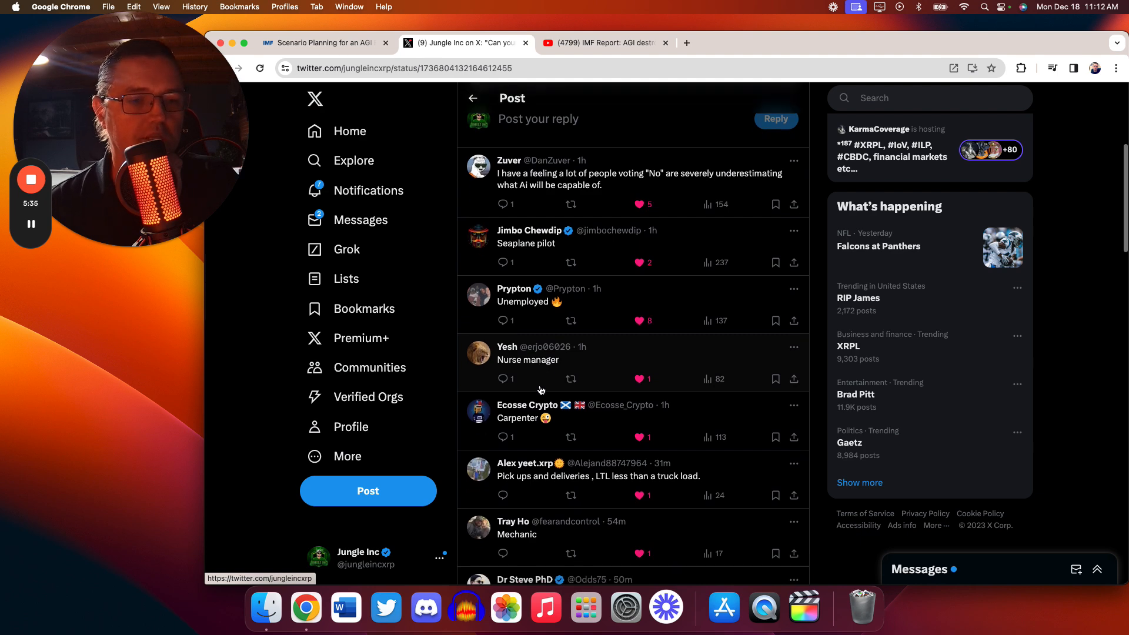
scroll(down, 3)
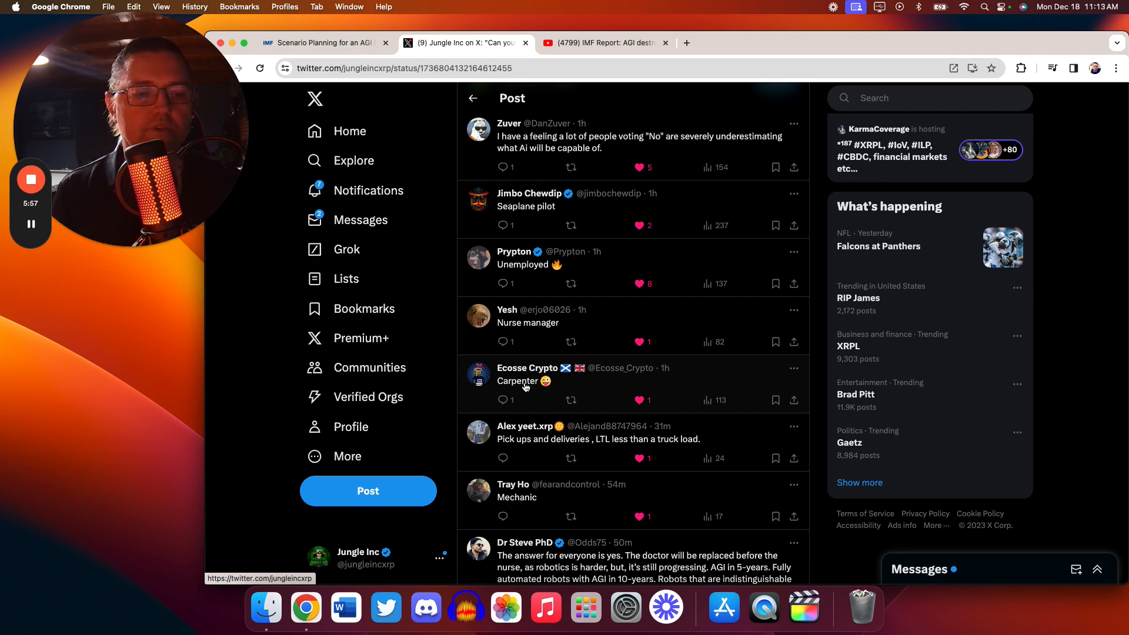
Scroll down to the handmade sculpture reply and play its embedded video
scroll(down, 3)
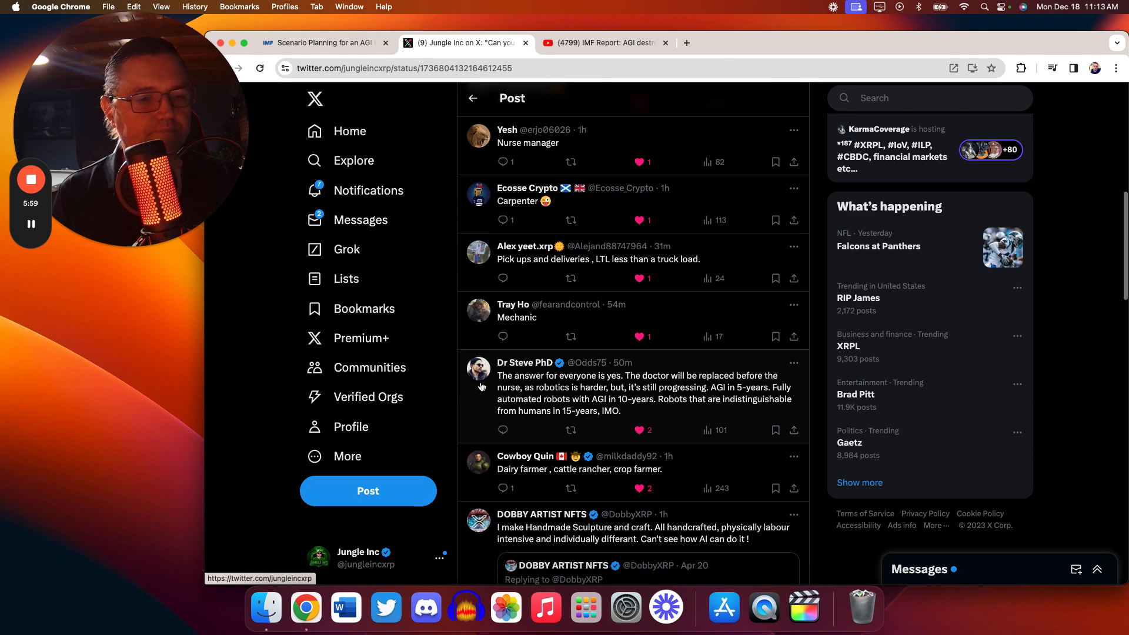
scroll(down, 3)
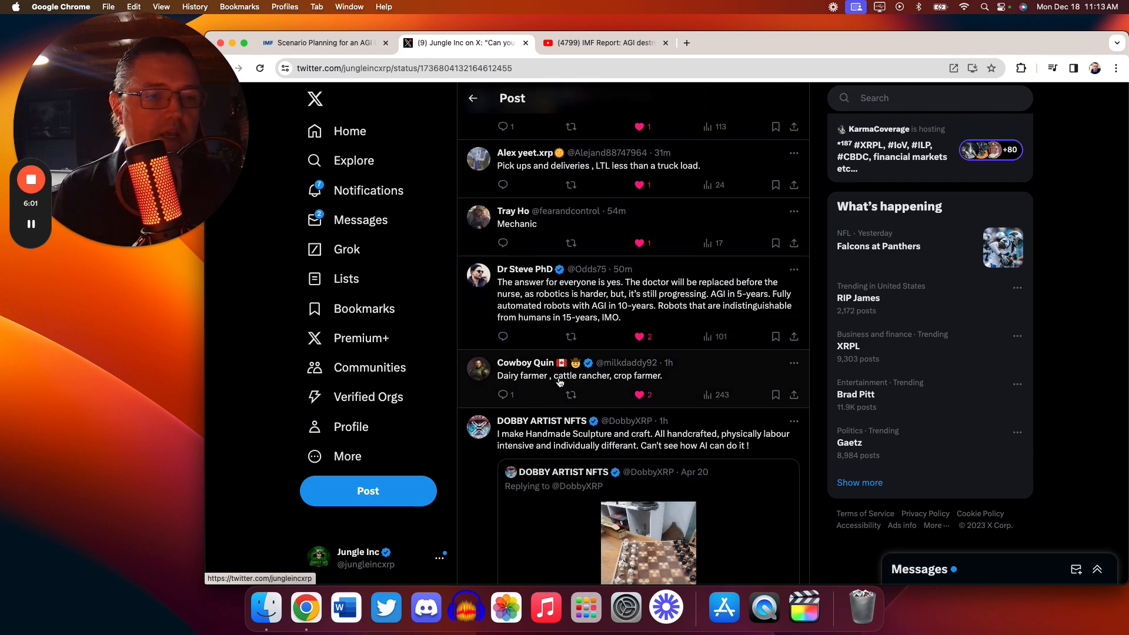
scroll(down, 3)
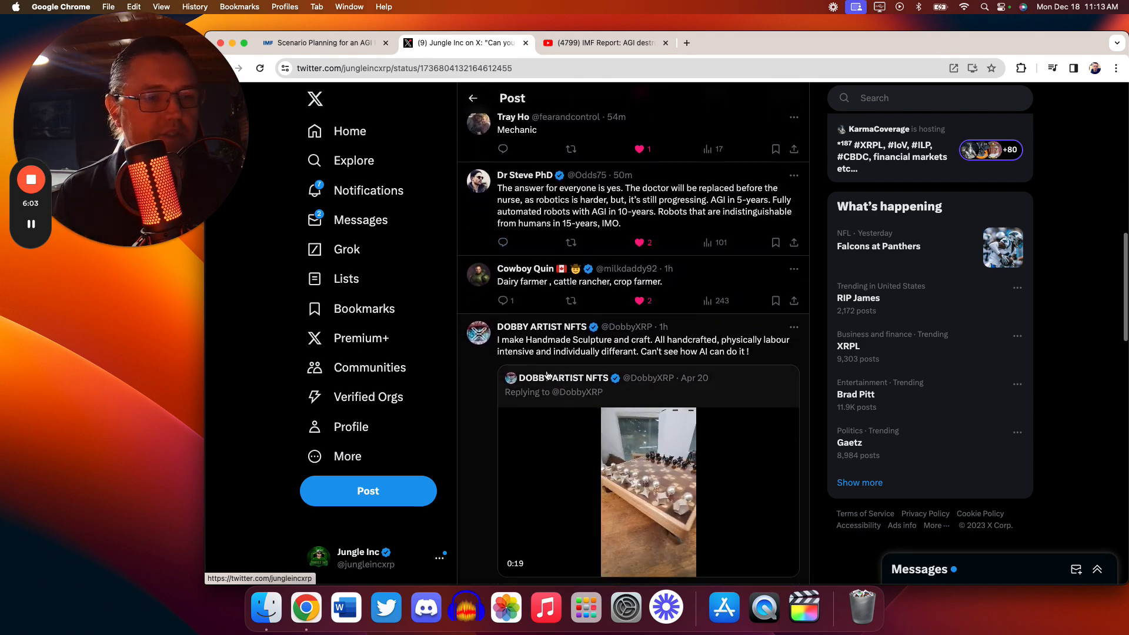
click(647, 492)
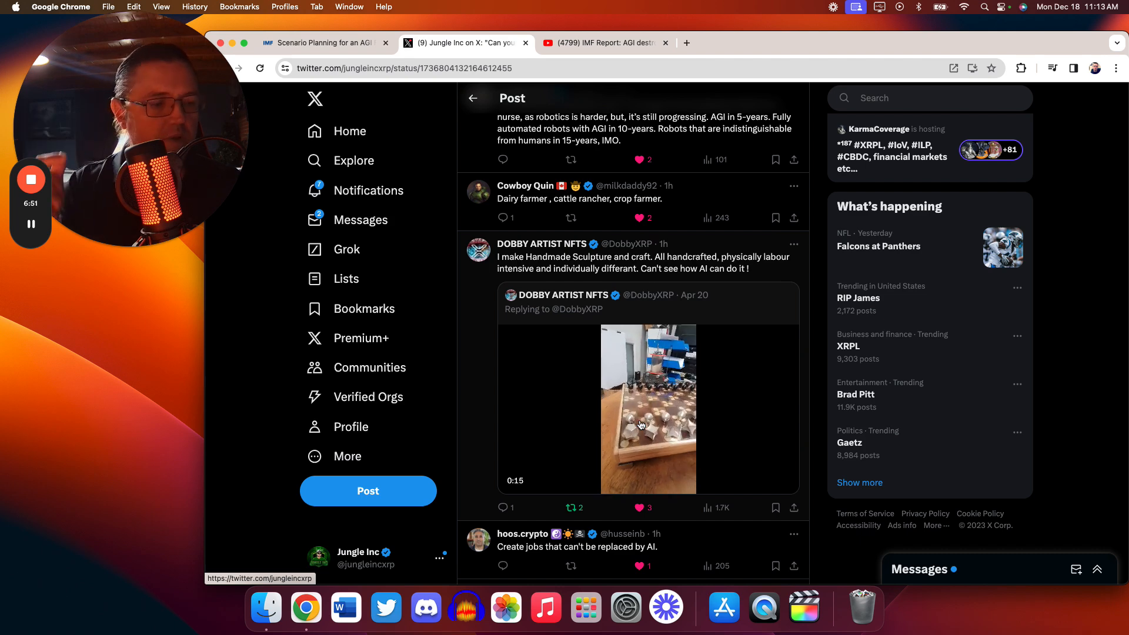
Scroll further through the poll replies past the handcrafted-sculpture reply
scroll(down, 3)
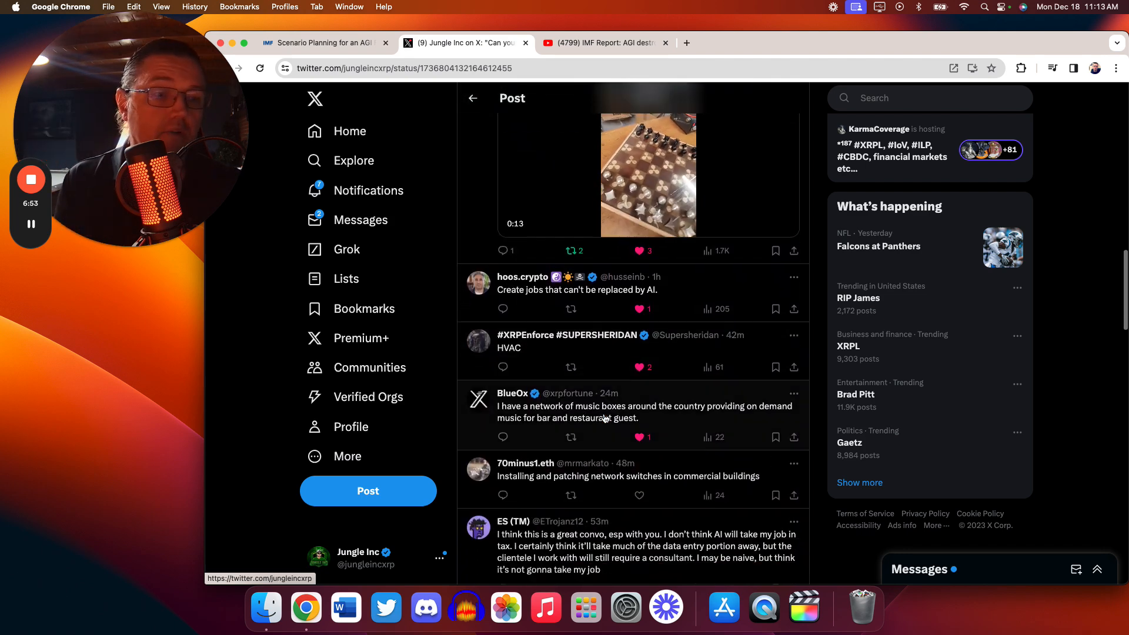
scroll(down, 3)
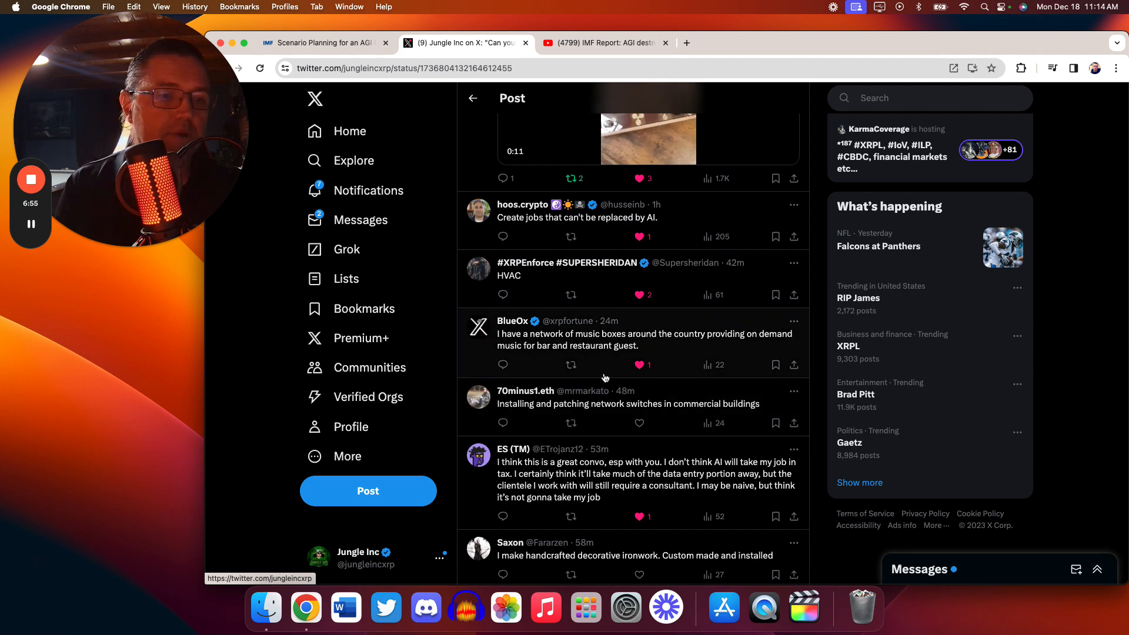
scroll(down, 3)
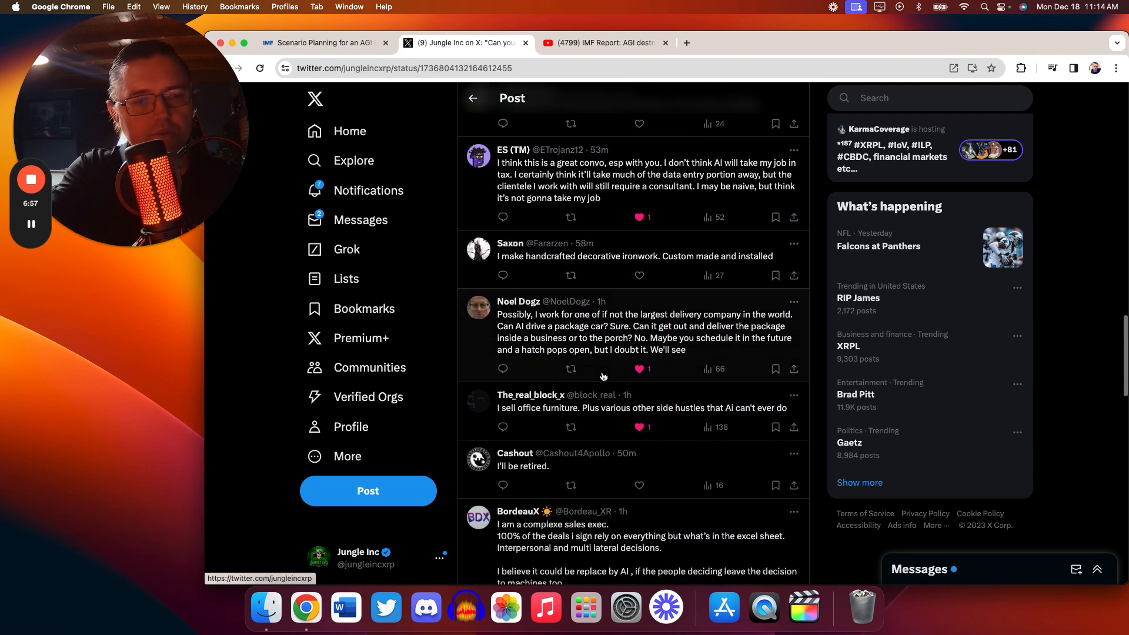
scroll(down, 3)
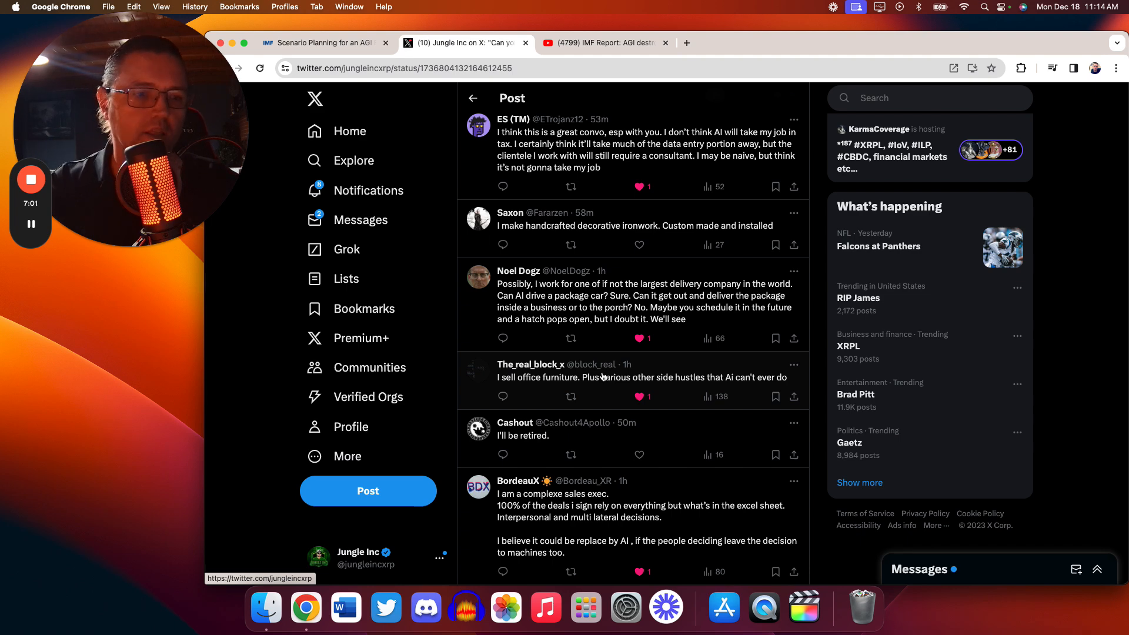
scroll(down, 3)
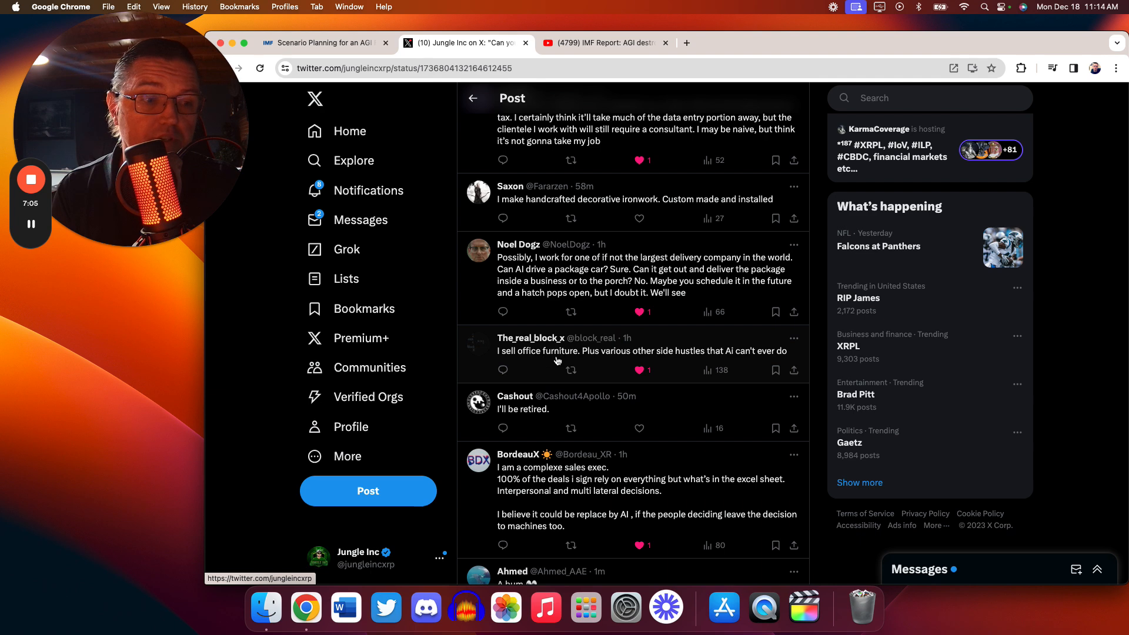
scroll(down, 3)
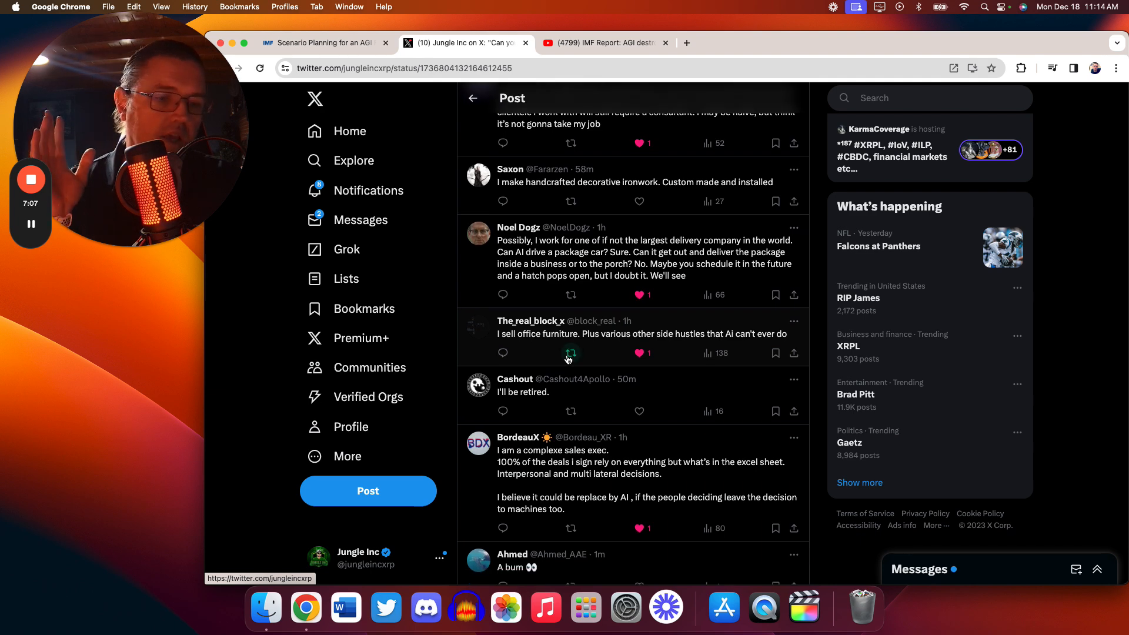
mouse_move(571, 352)
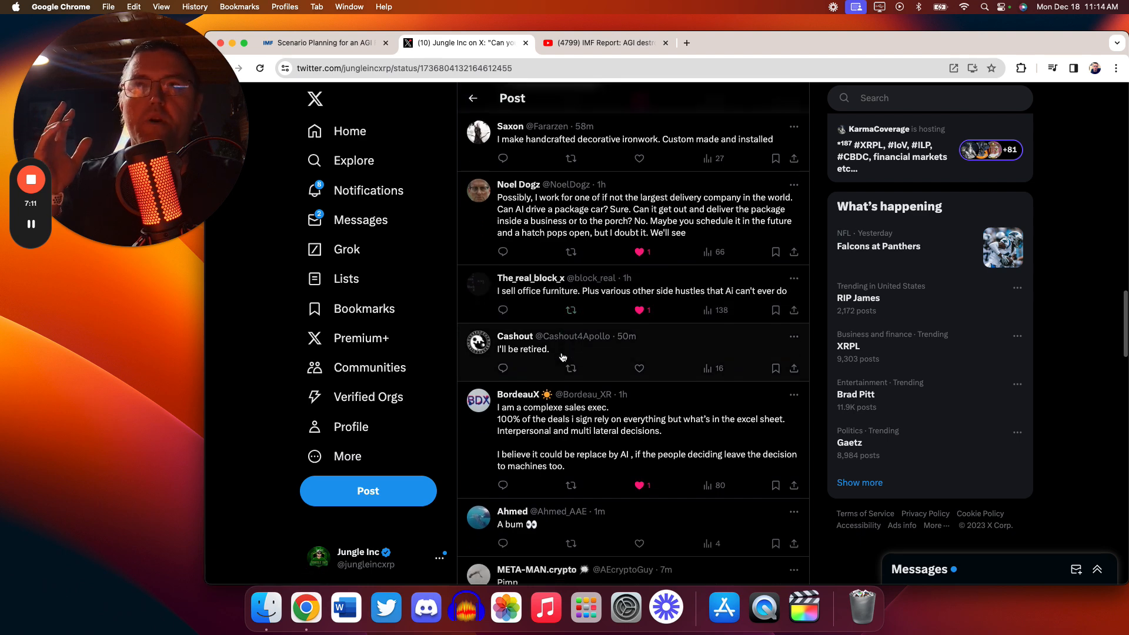
Finish the replies and switch to the 'IMF Report: AGI destroys all jobs' YouTube video
scroll(down, 3)
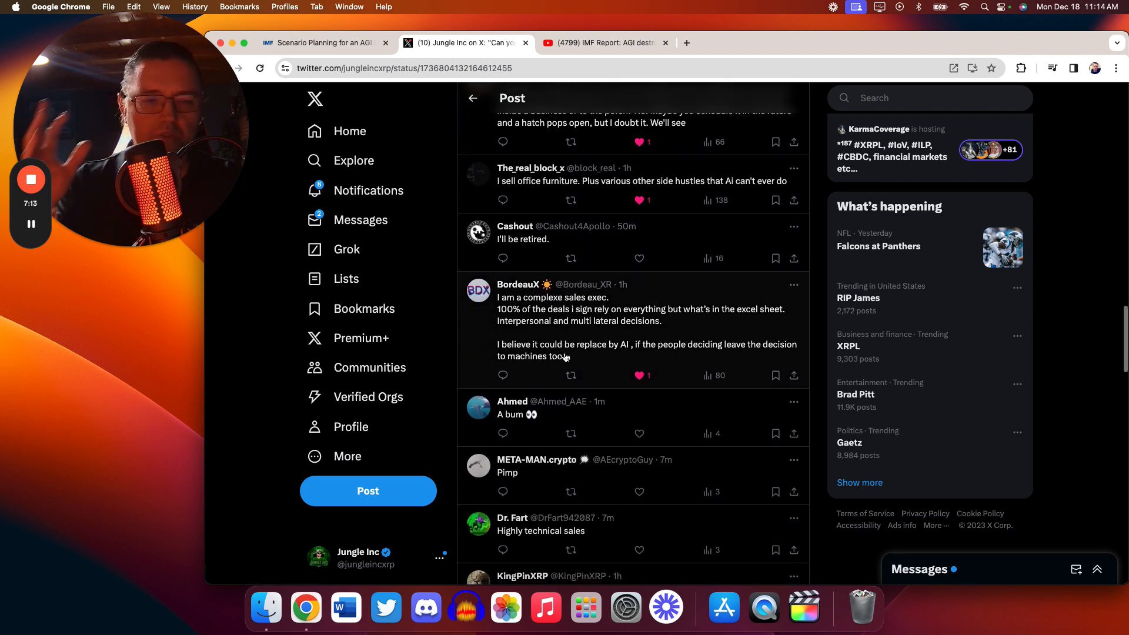
scroll(down, 3)
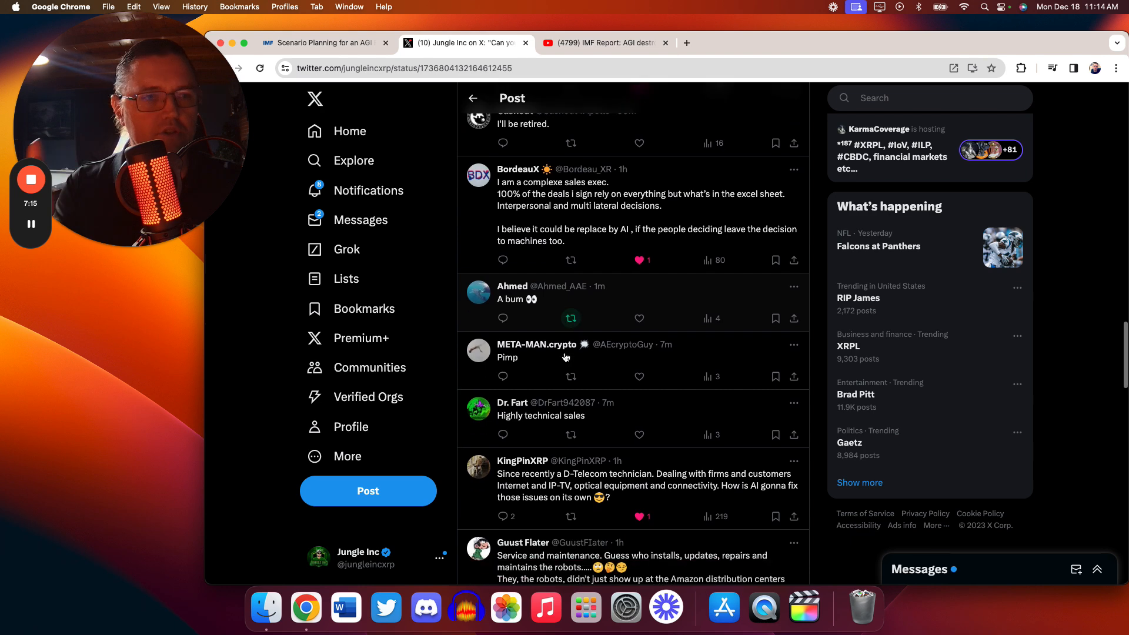
scroll(down, 3)
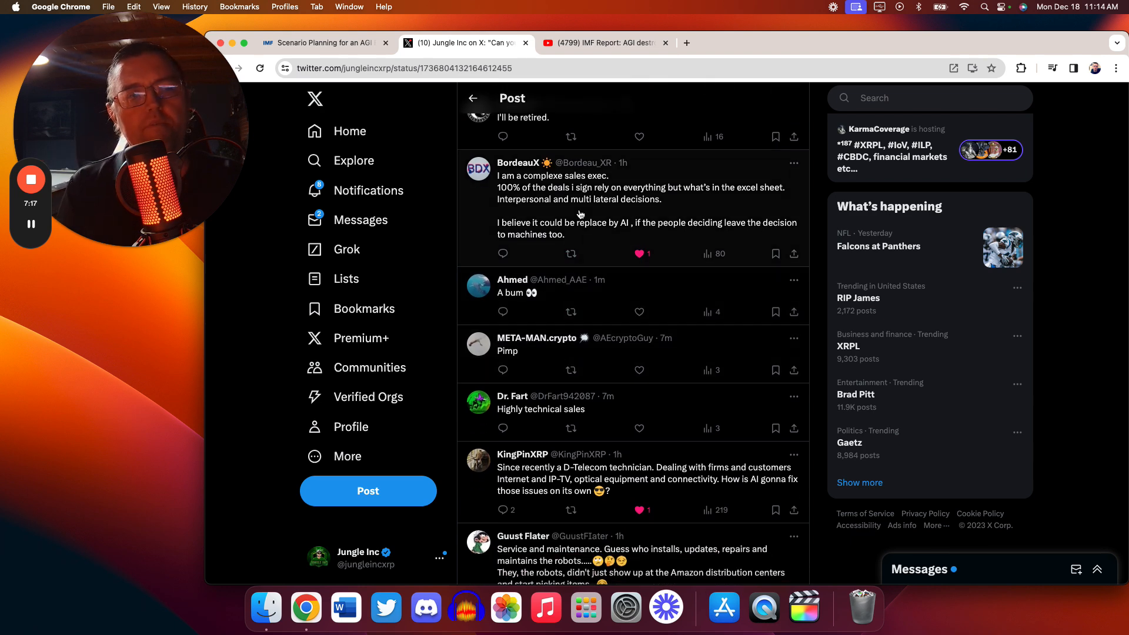
click(606, 42)
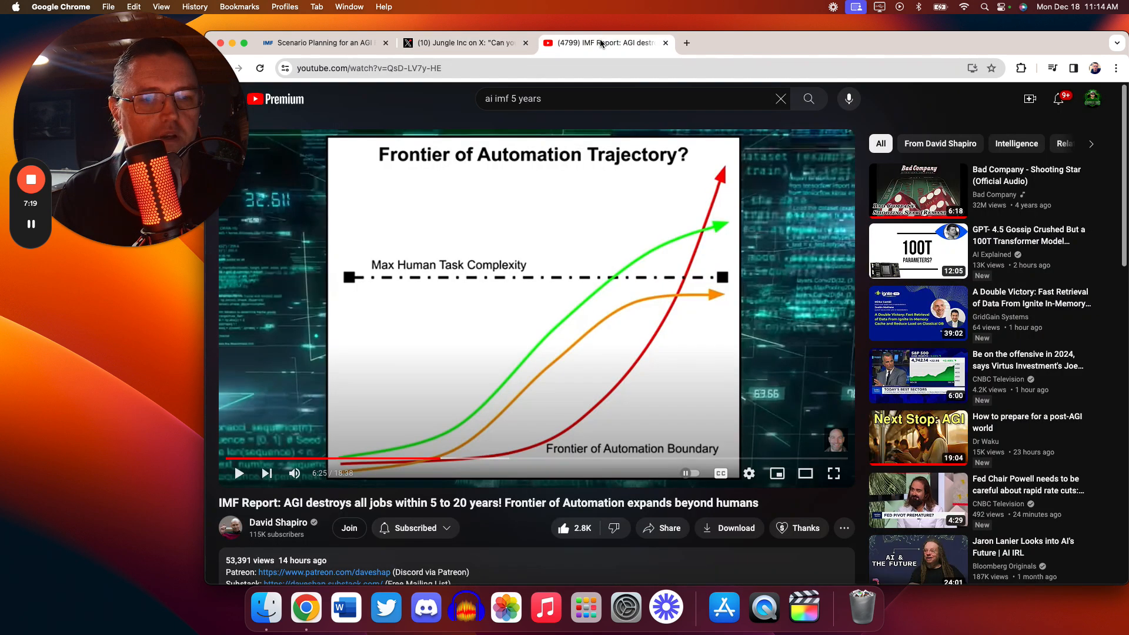